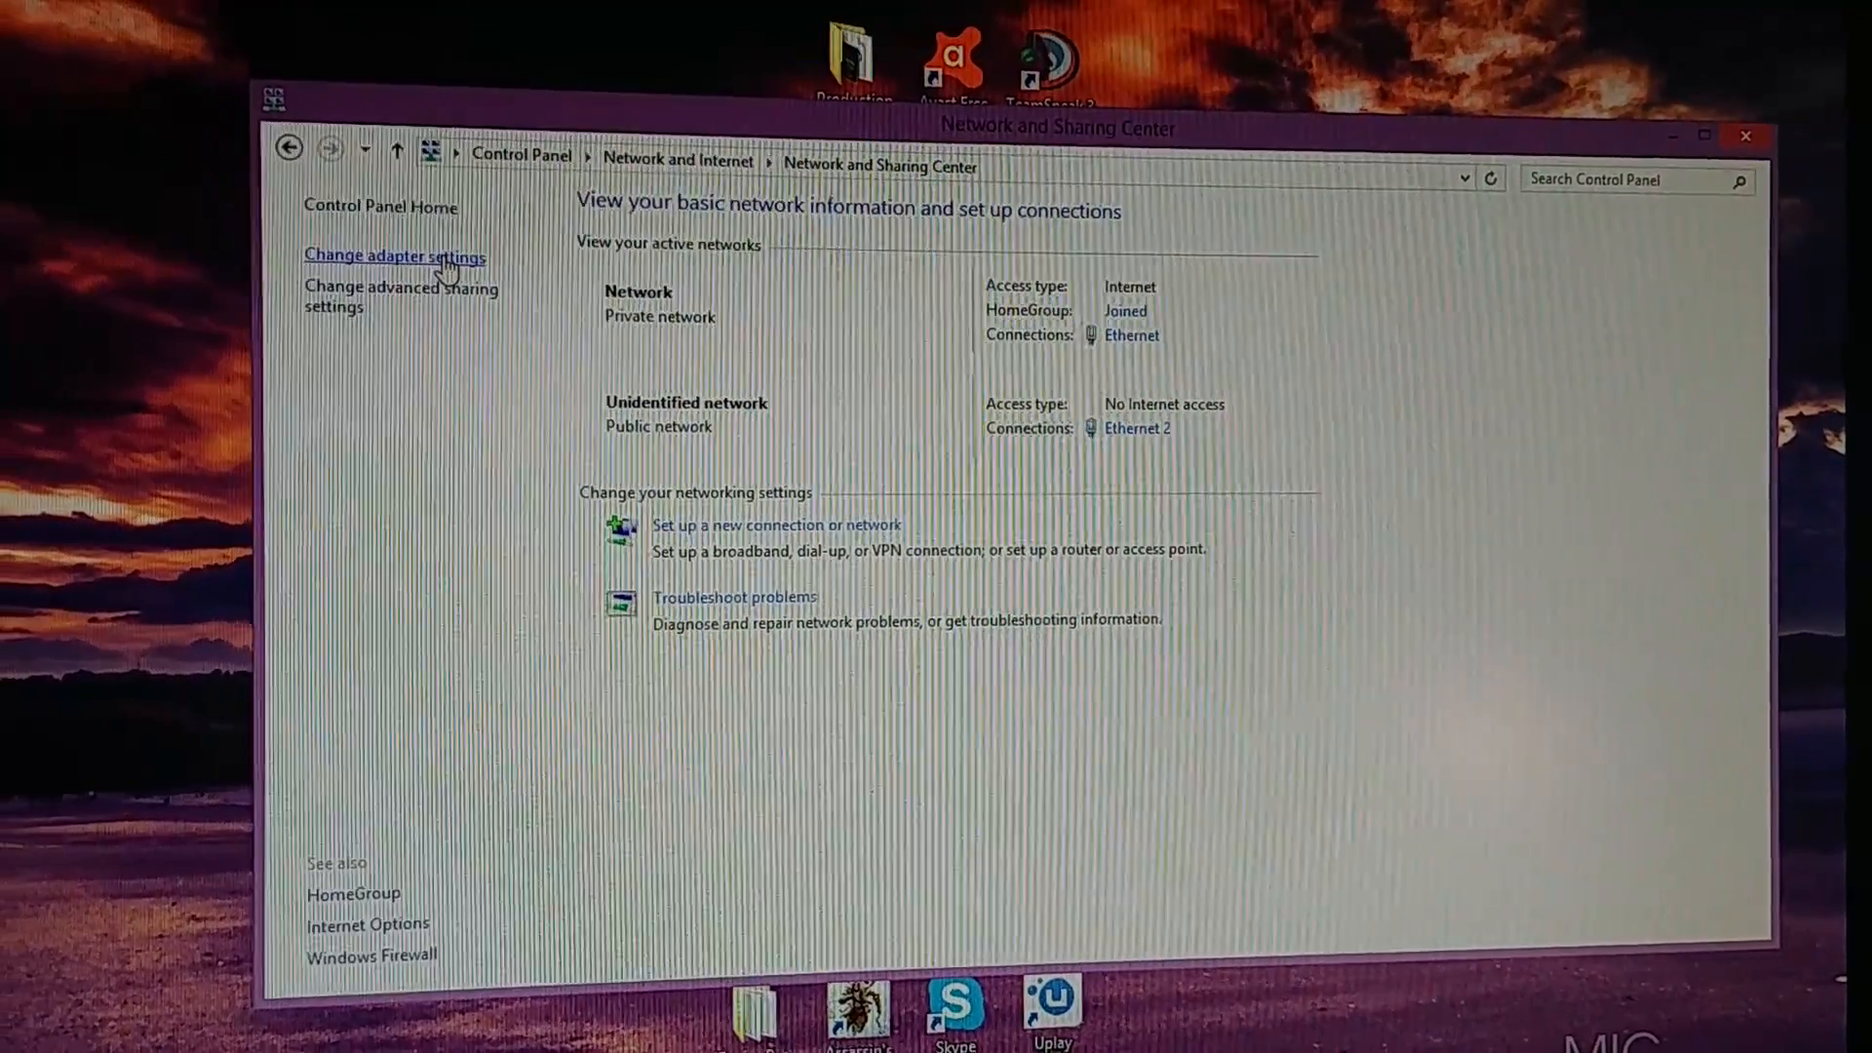
# Step: Disable the Ethernet adapter in Network Connections and close the window
pyautogui.click(394, 255)
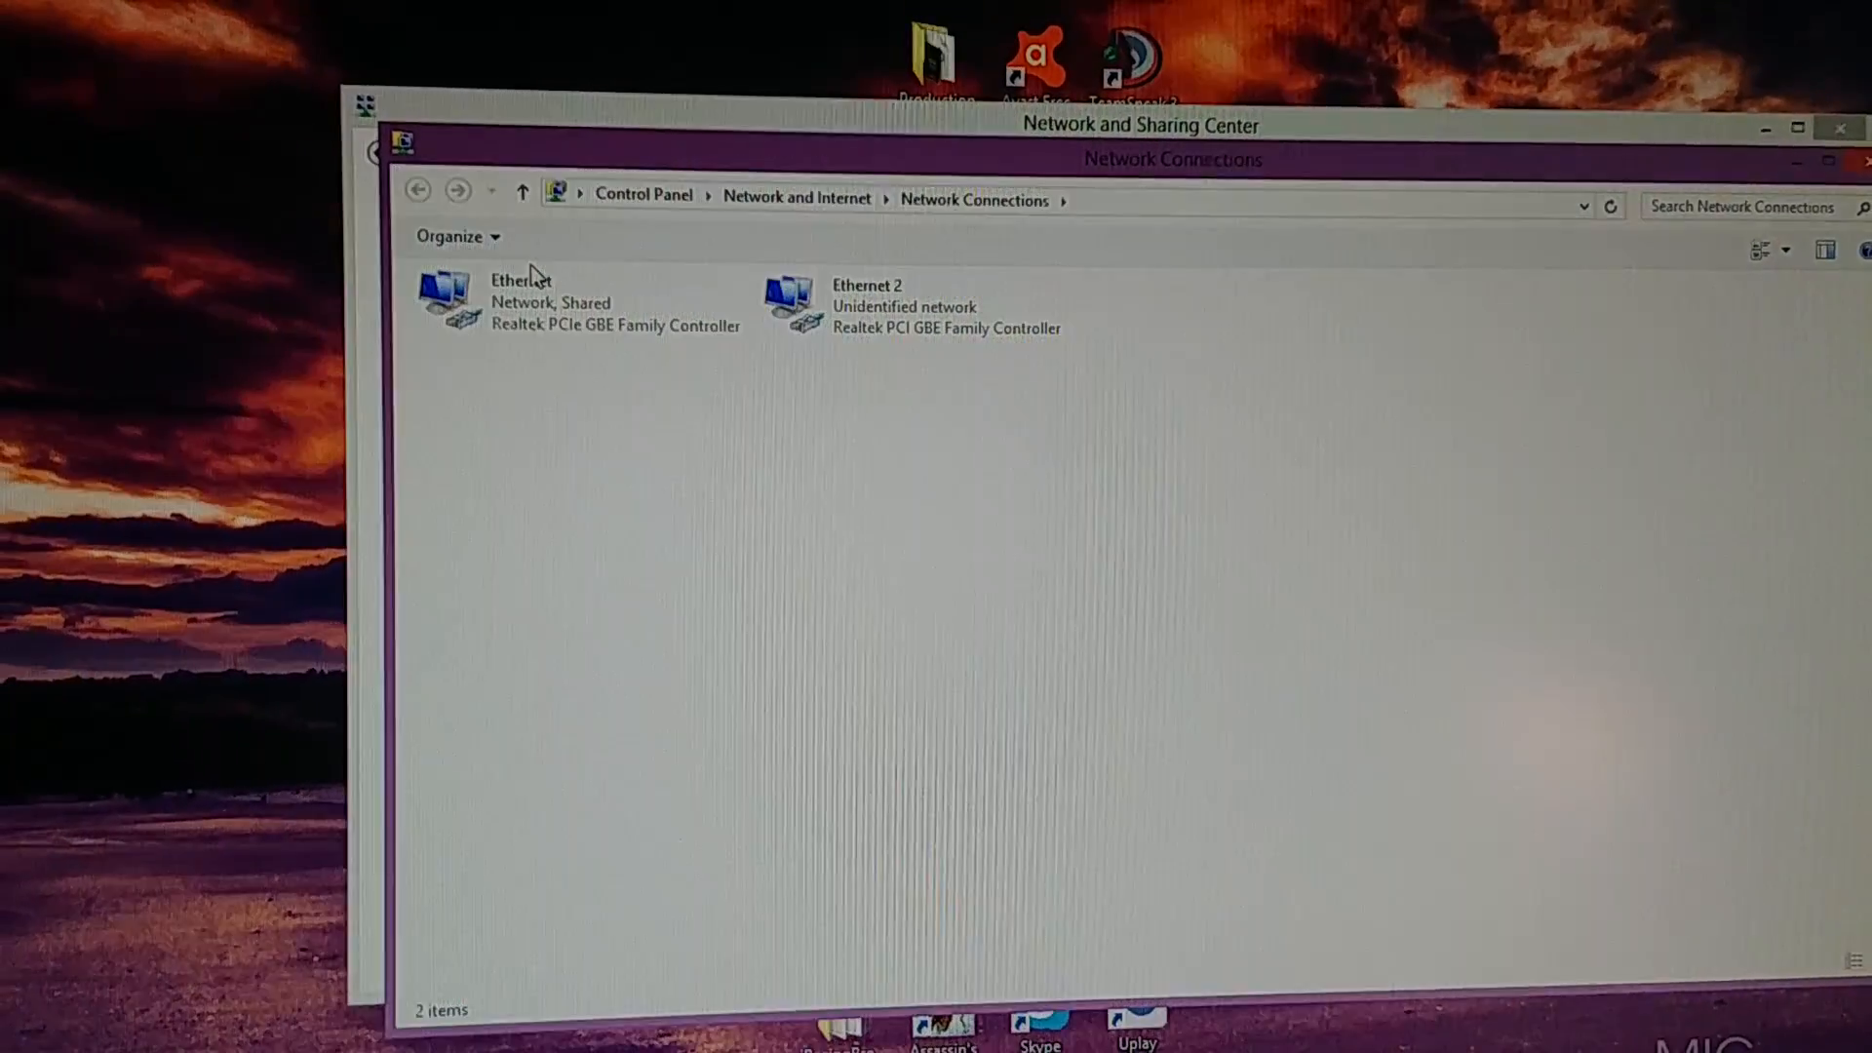
pyautogui.click(573, 304)
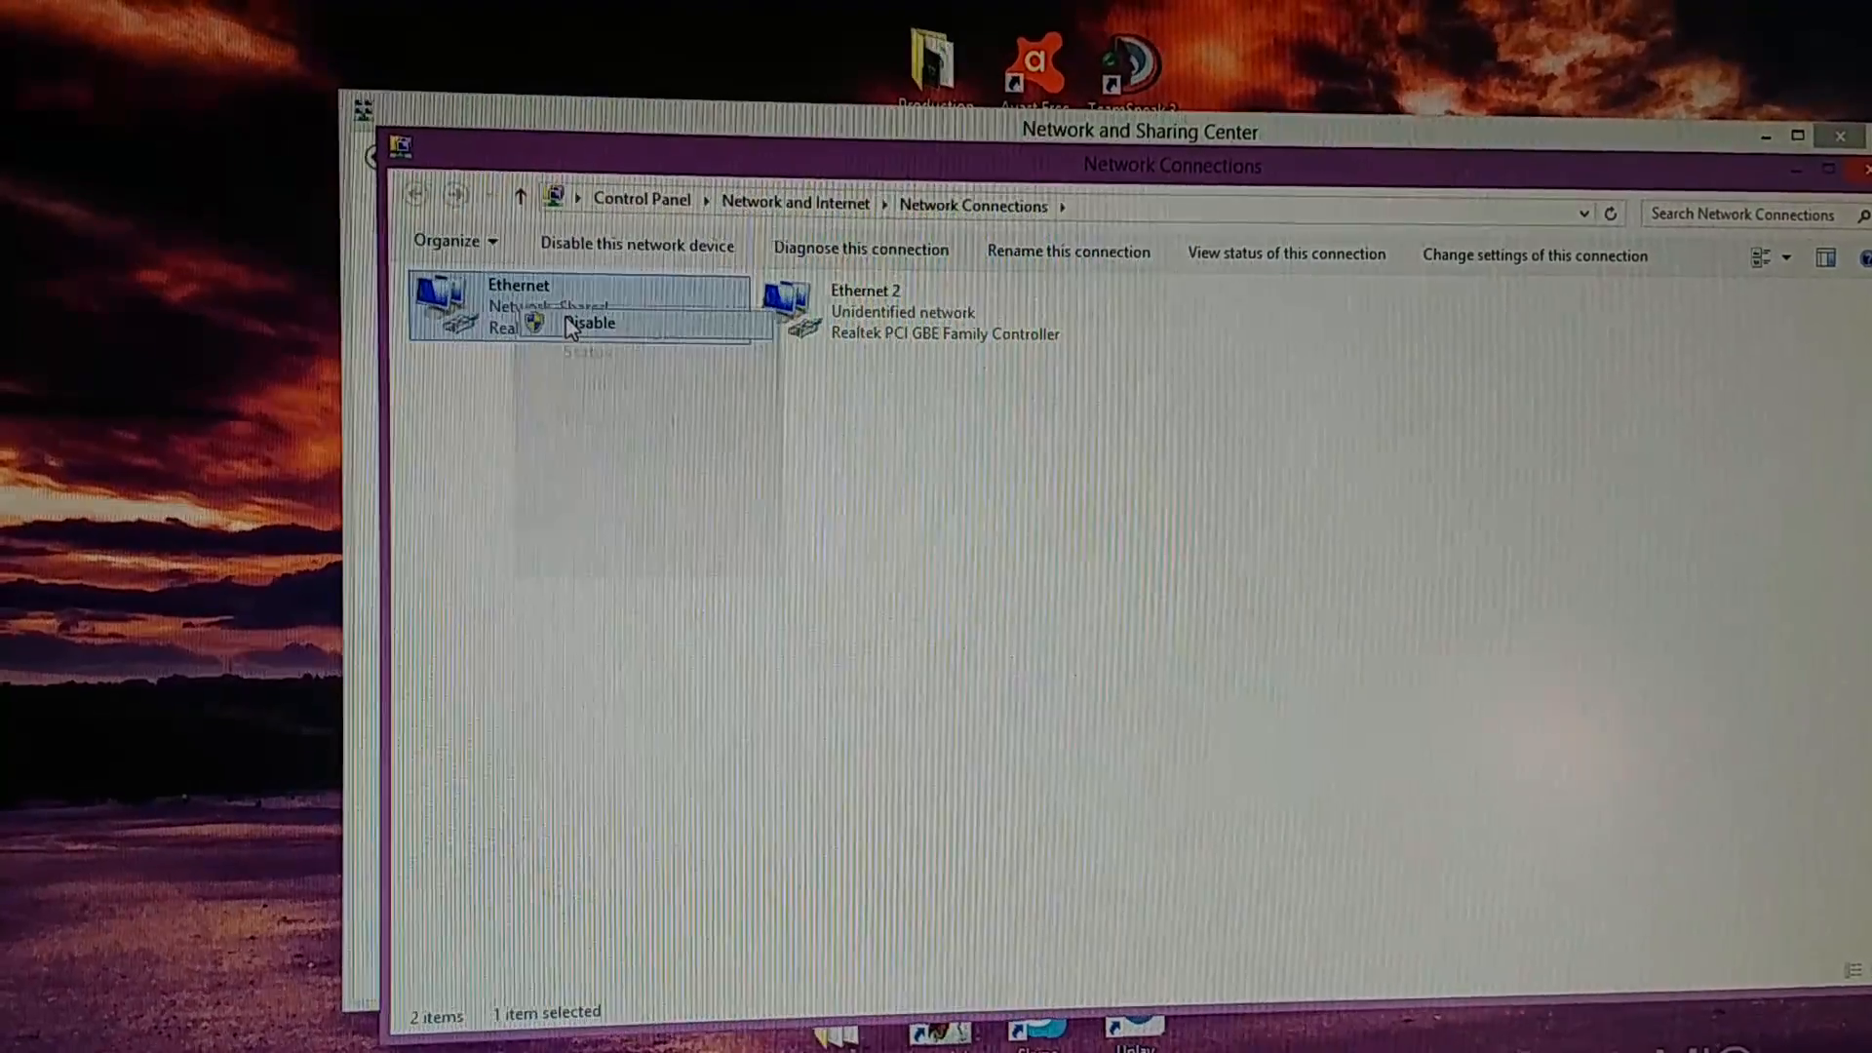
pyautogui.click(589, 324)
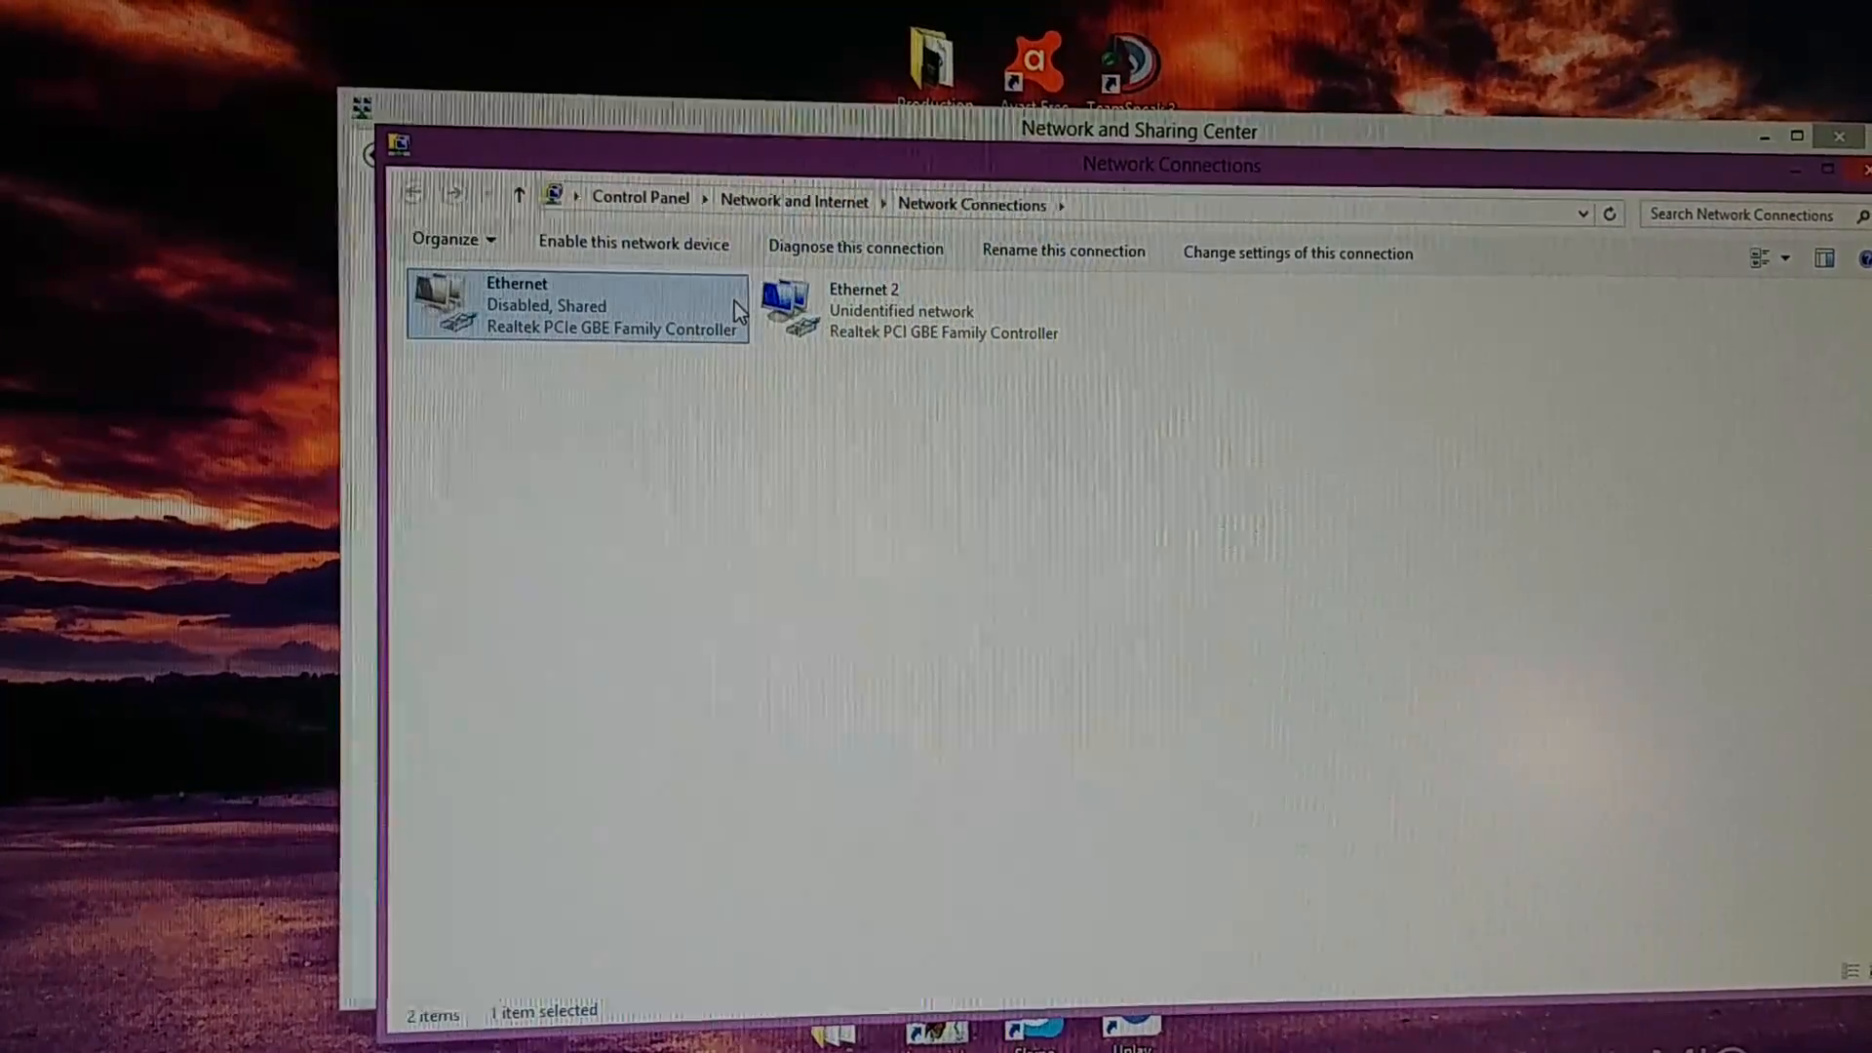
pyautogui.click(907, 308)
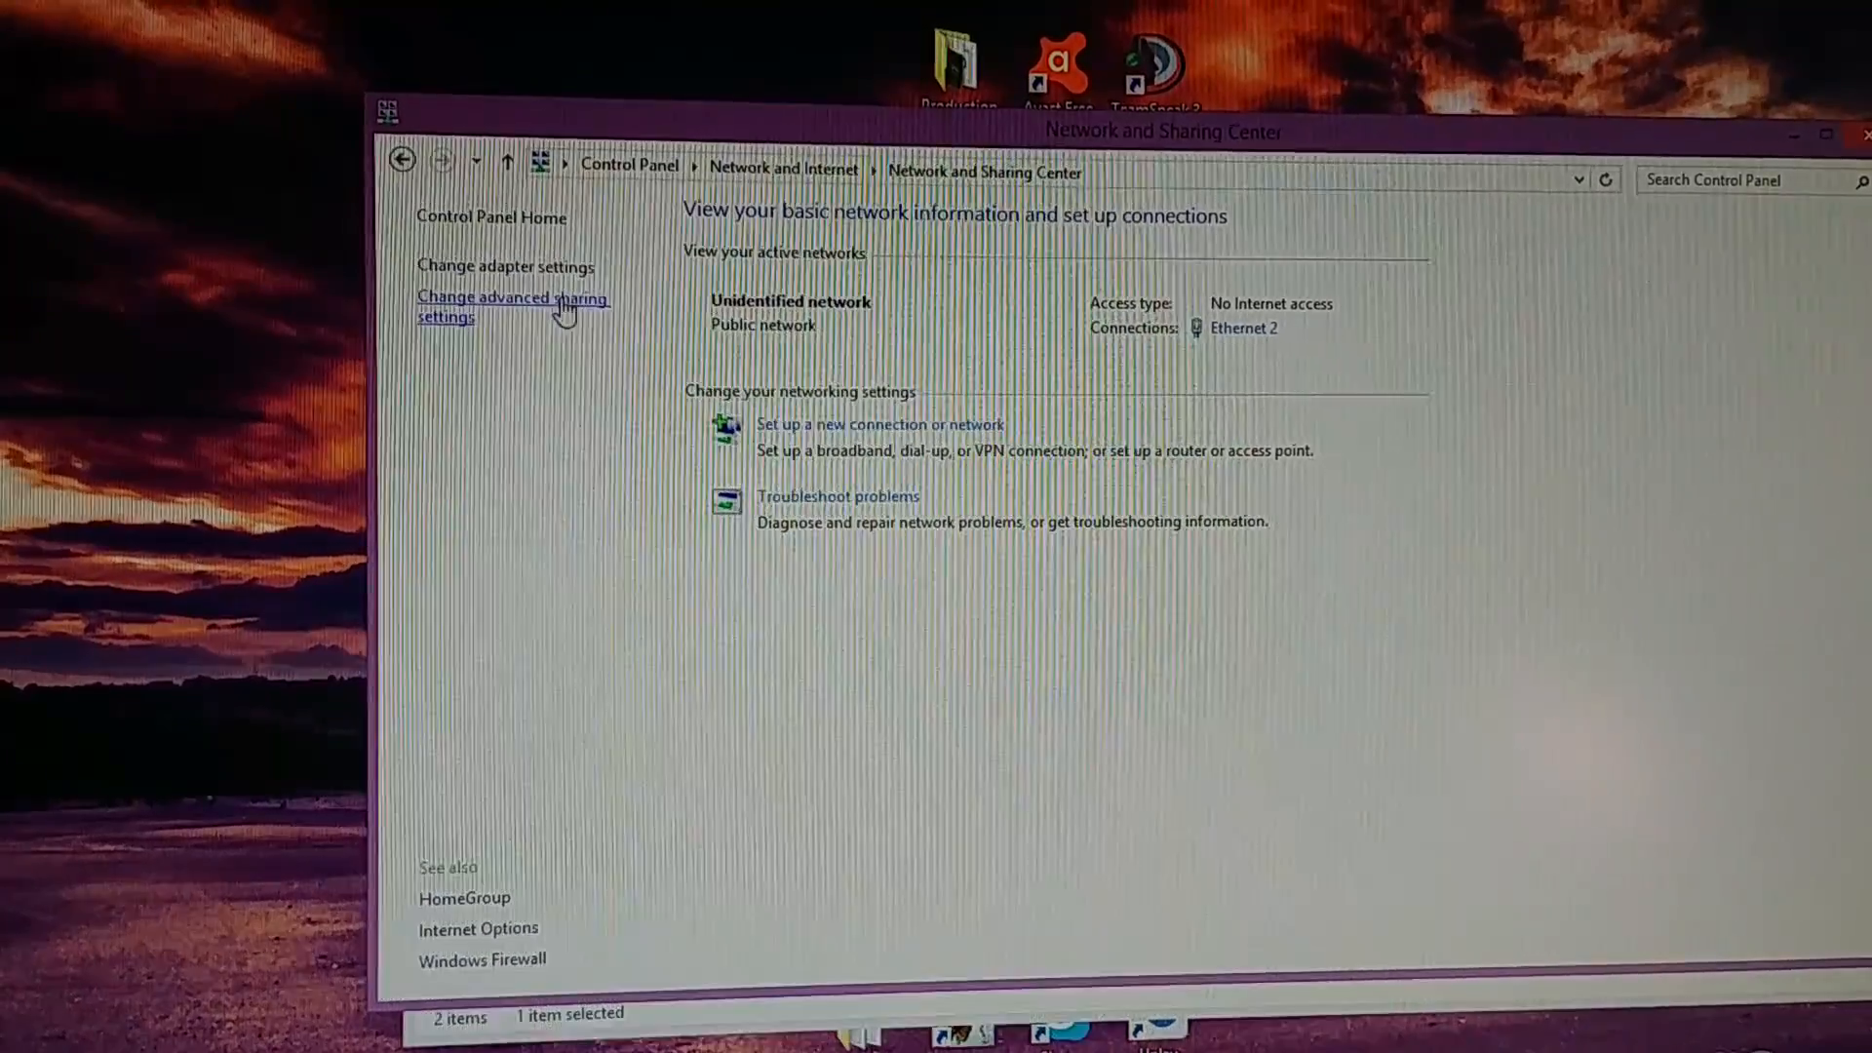
# Step: Under All Networks in advanced sharing settings, turn media streaming on
pyautogui.click(510, 306)
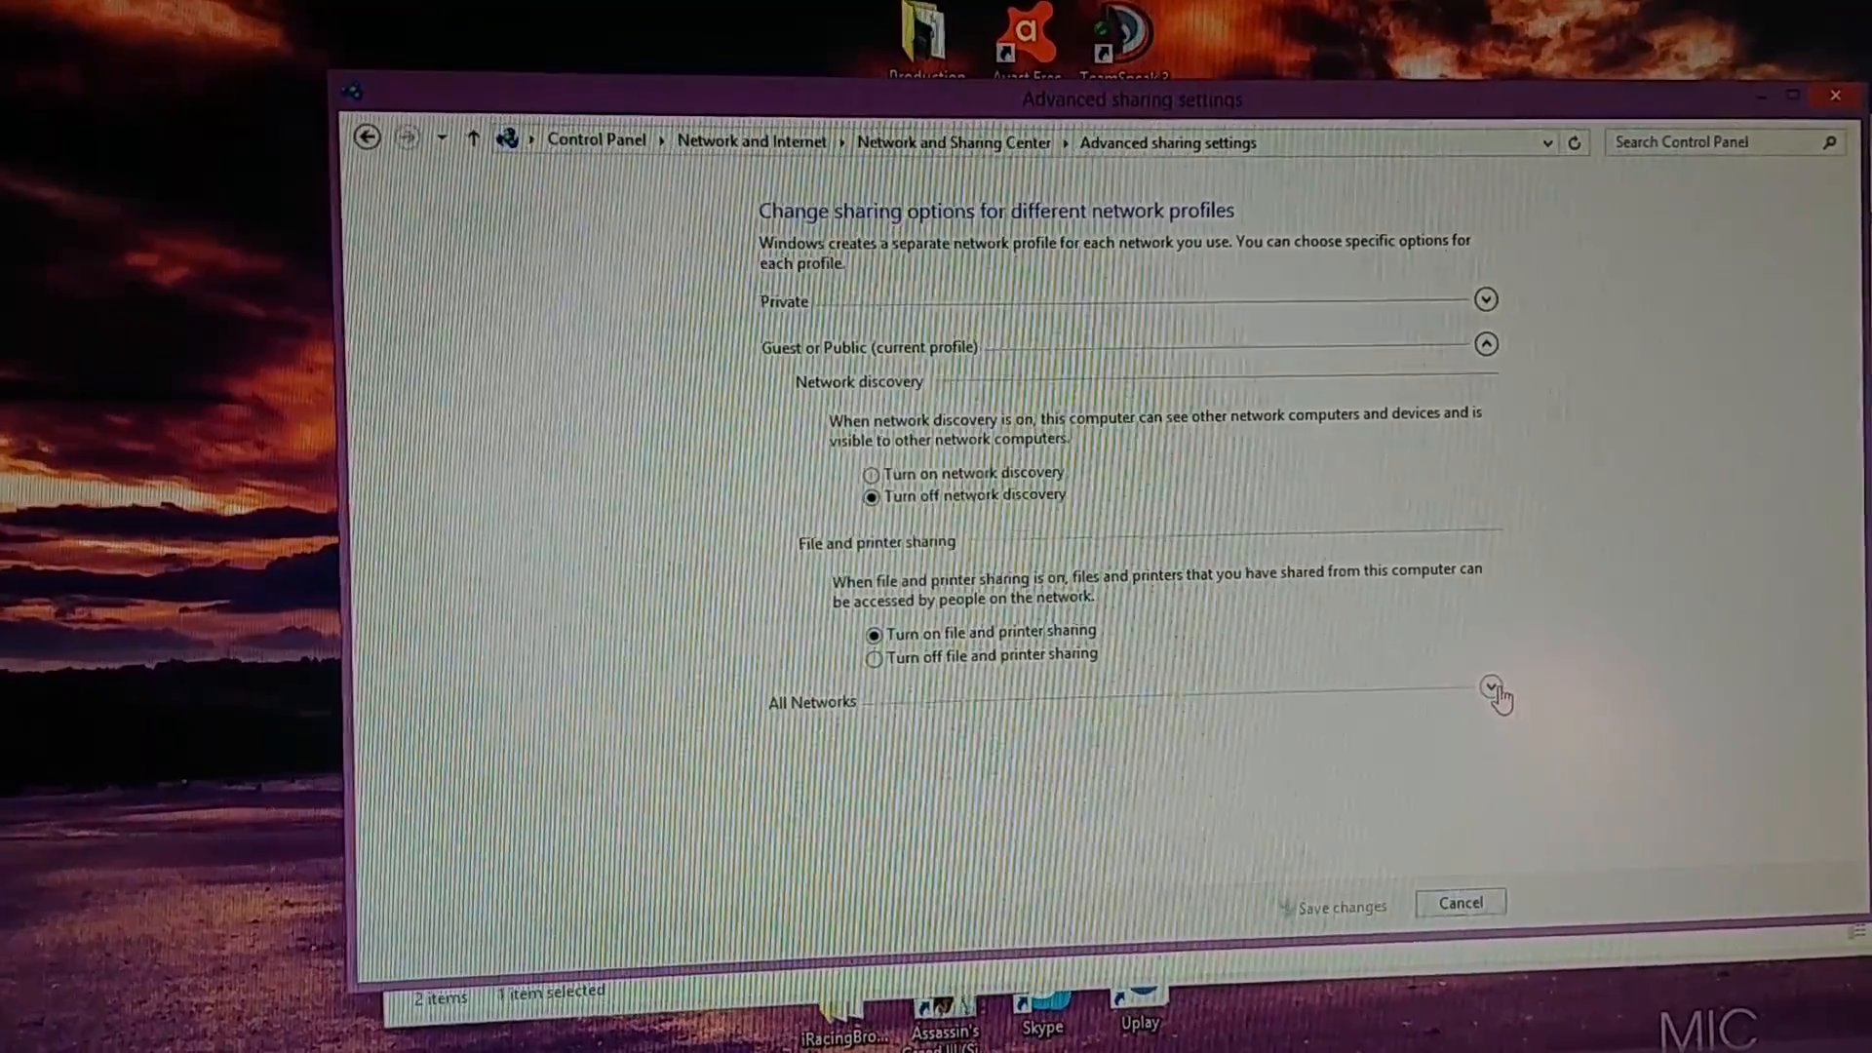
pyautogui.click(1490, 690)
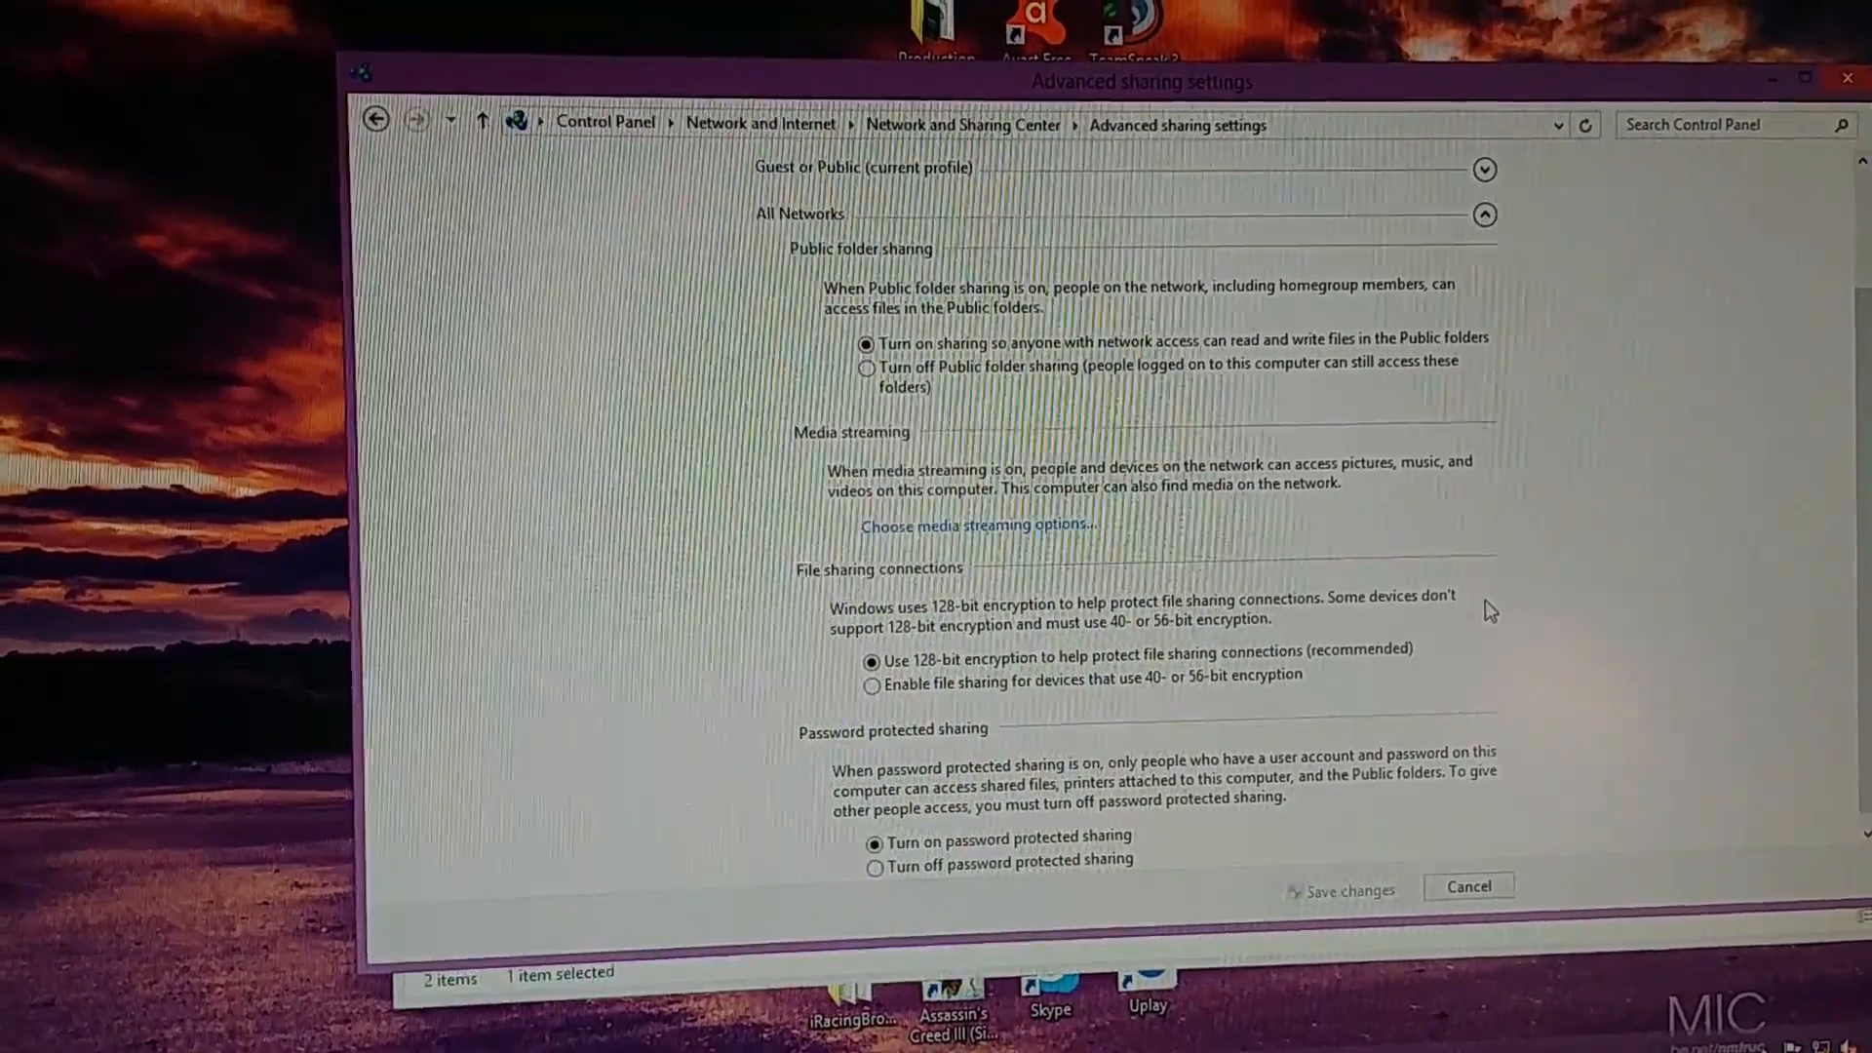
pyautogui.moveTo(1027, 530)
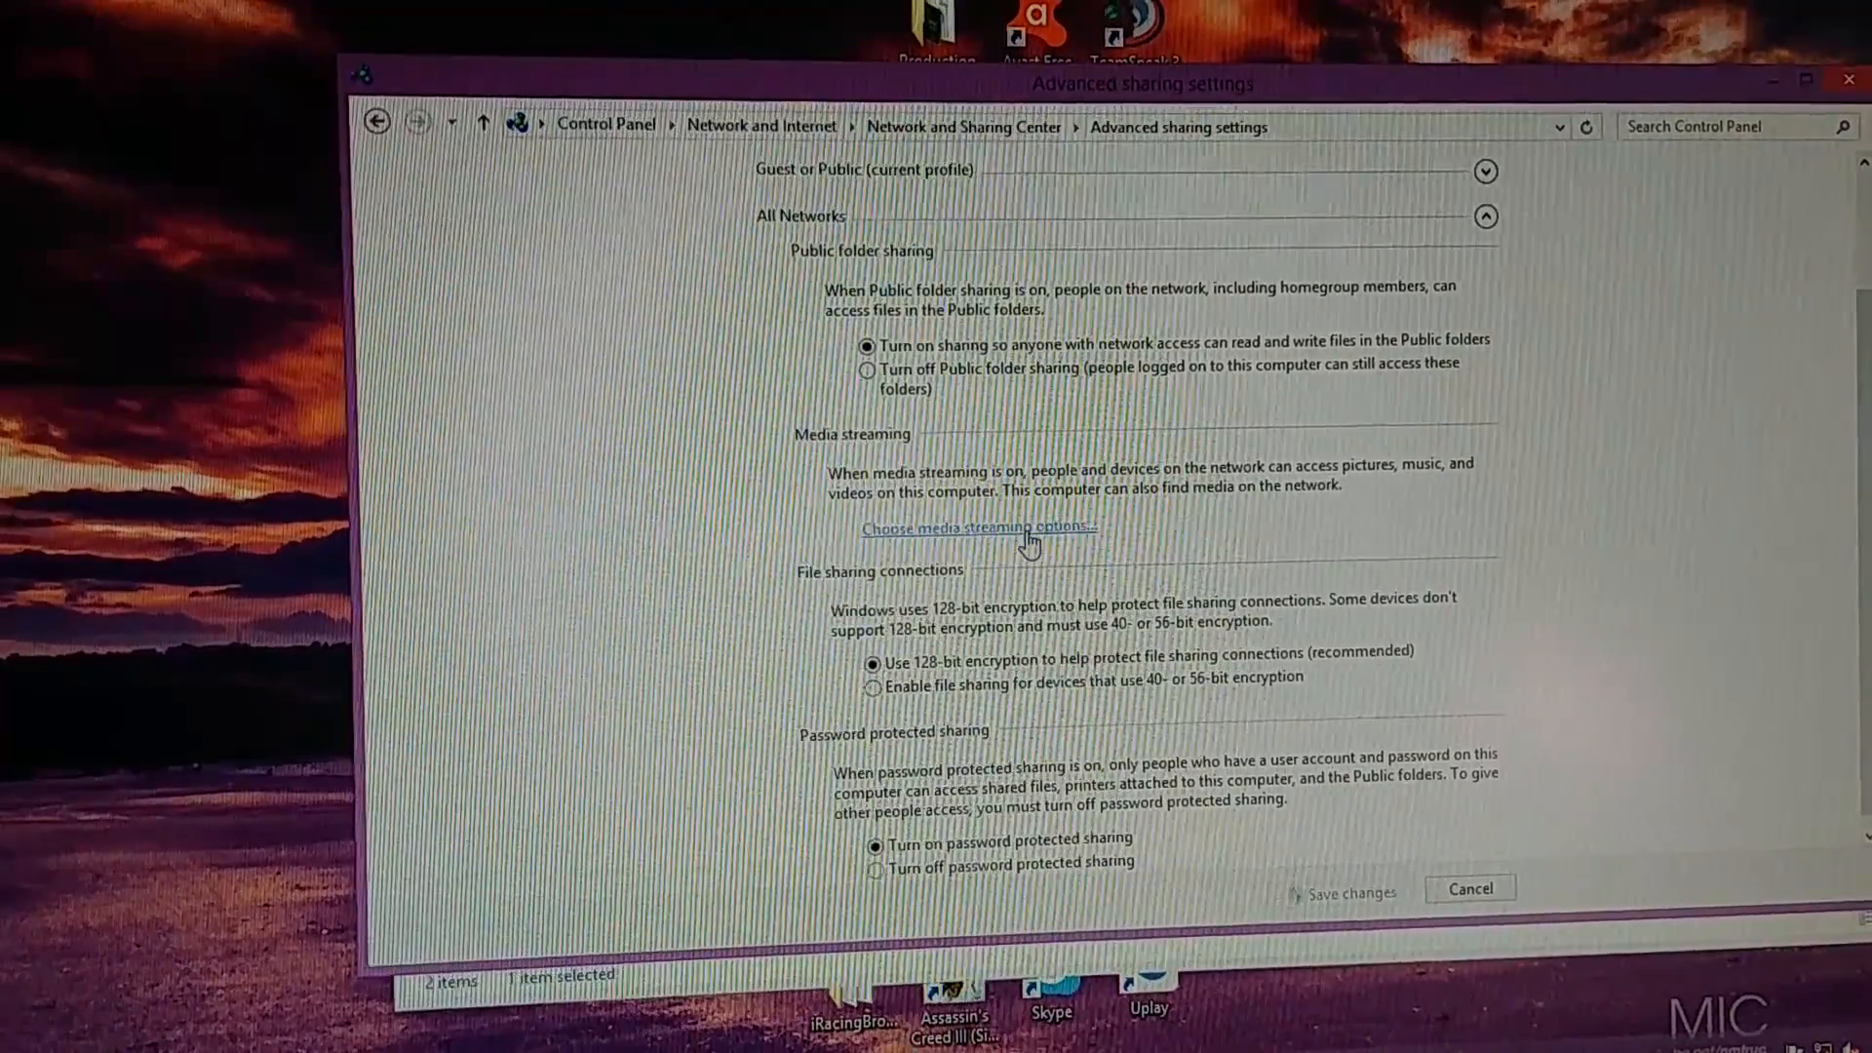
pyautogui.click(977, 526)
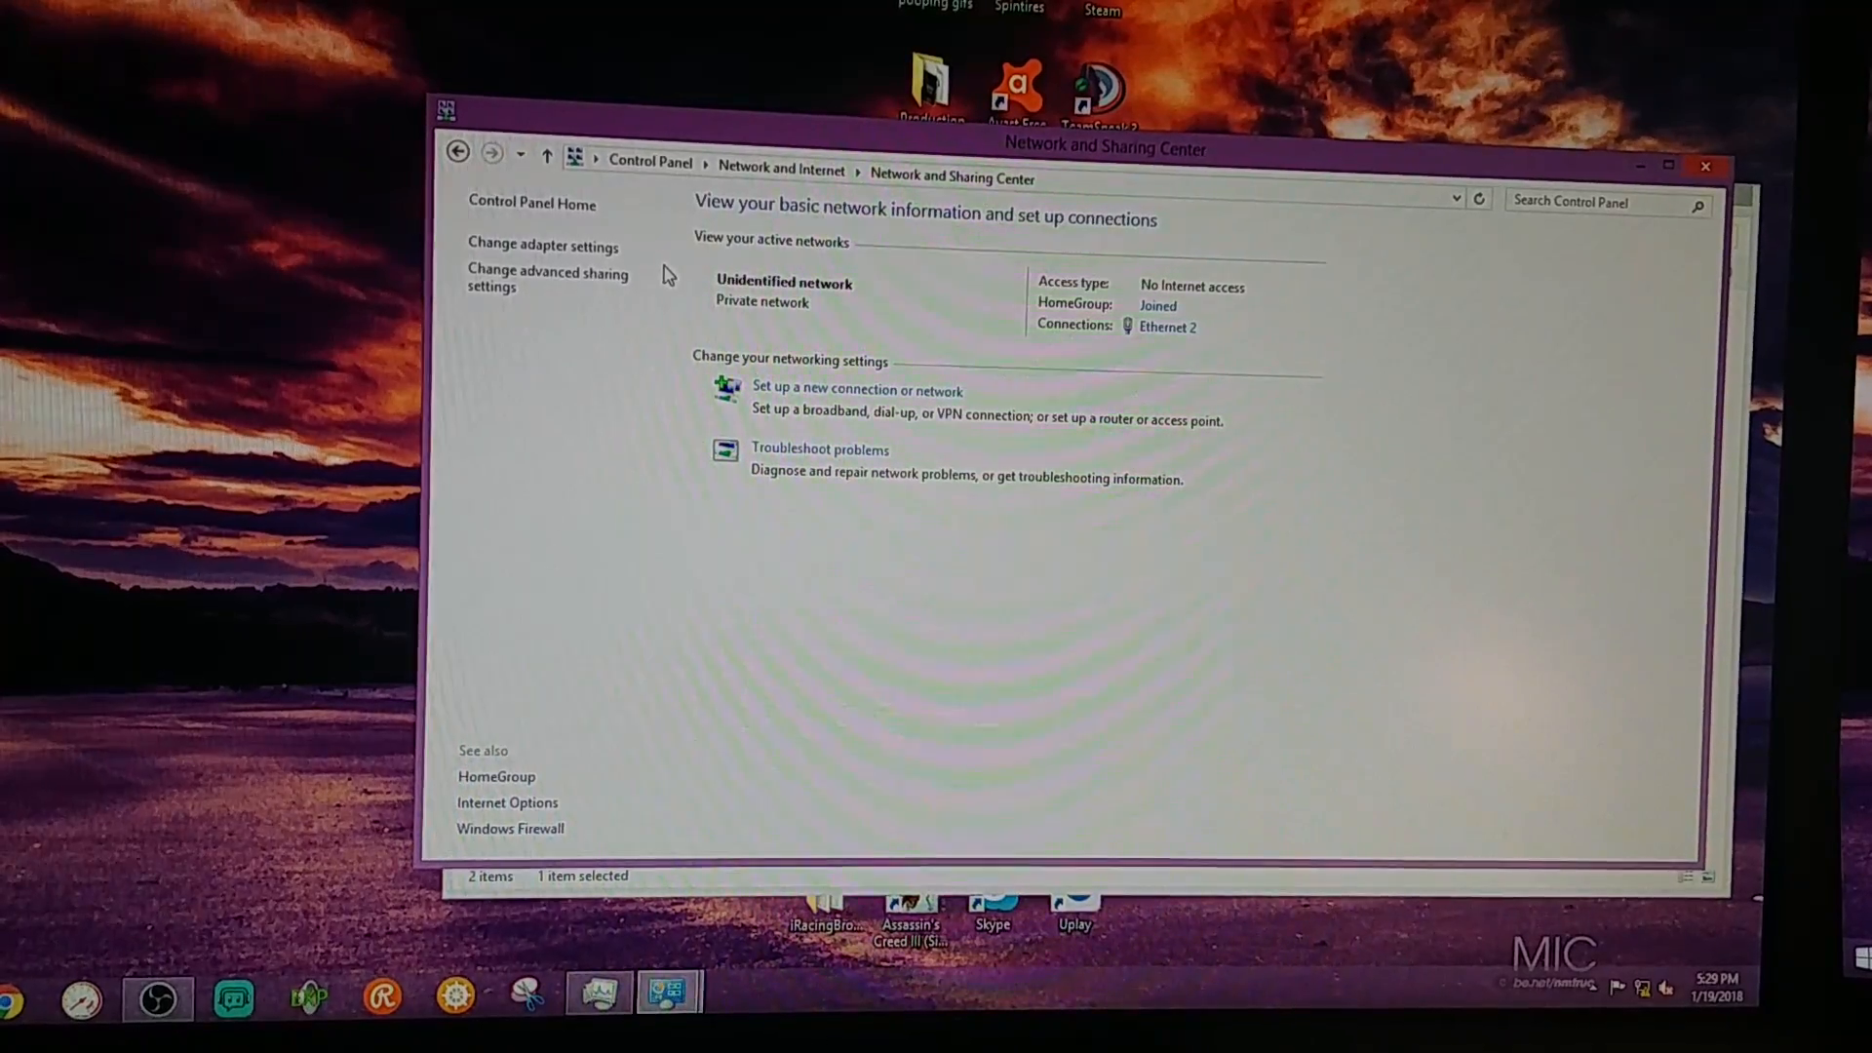
# Step: Enable the Ethernet adapter again so it shows as a shared network, then dismiss its menu
pyautogui.click(542, 245)
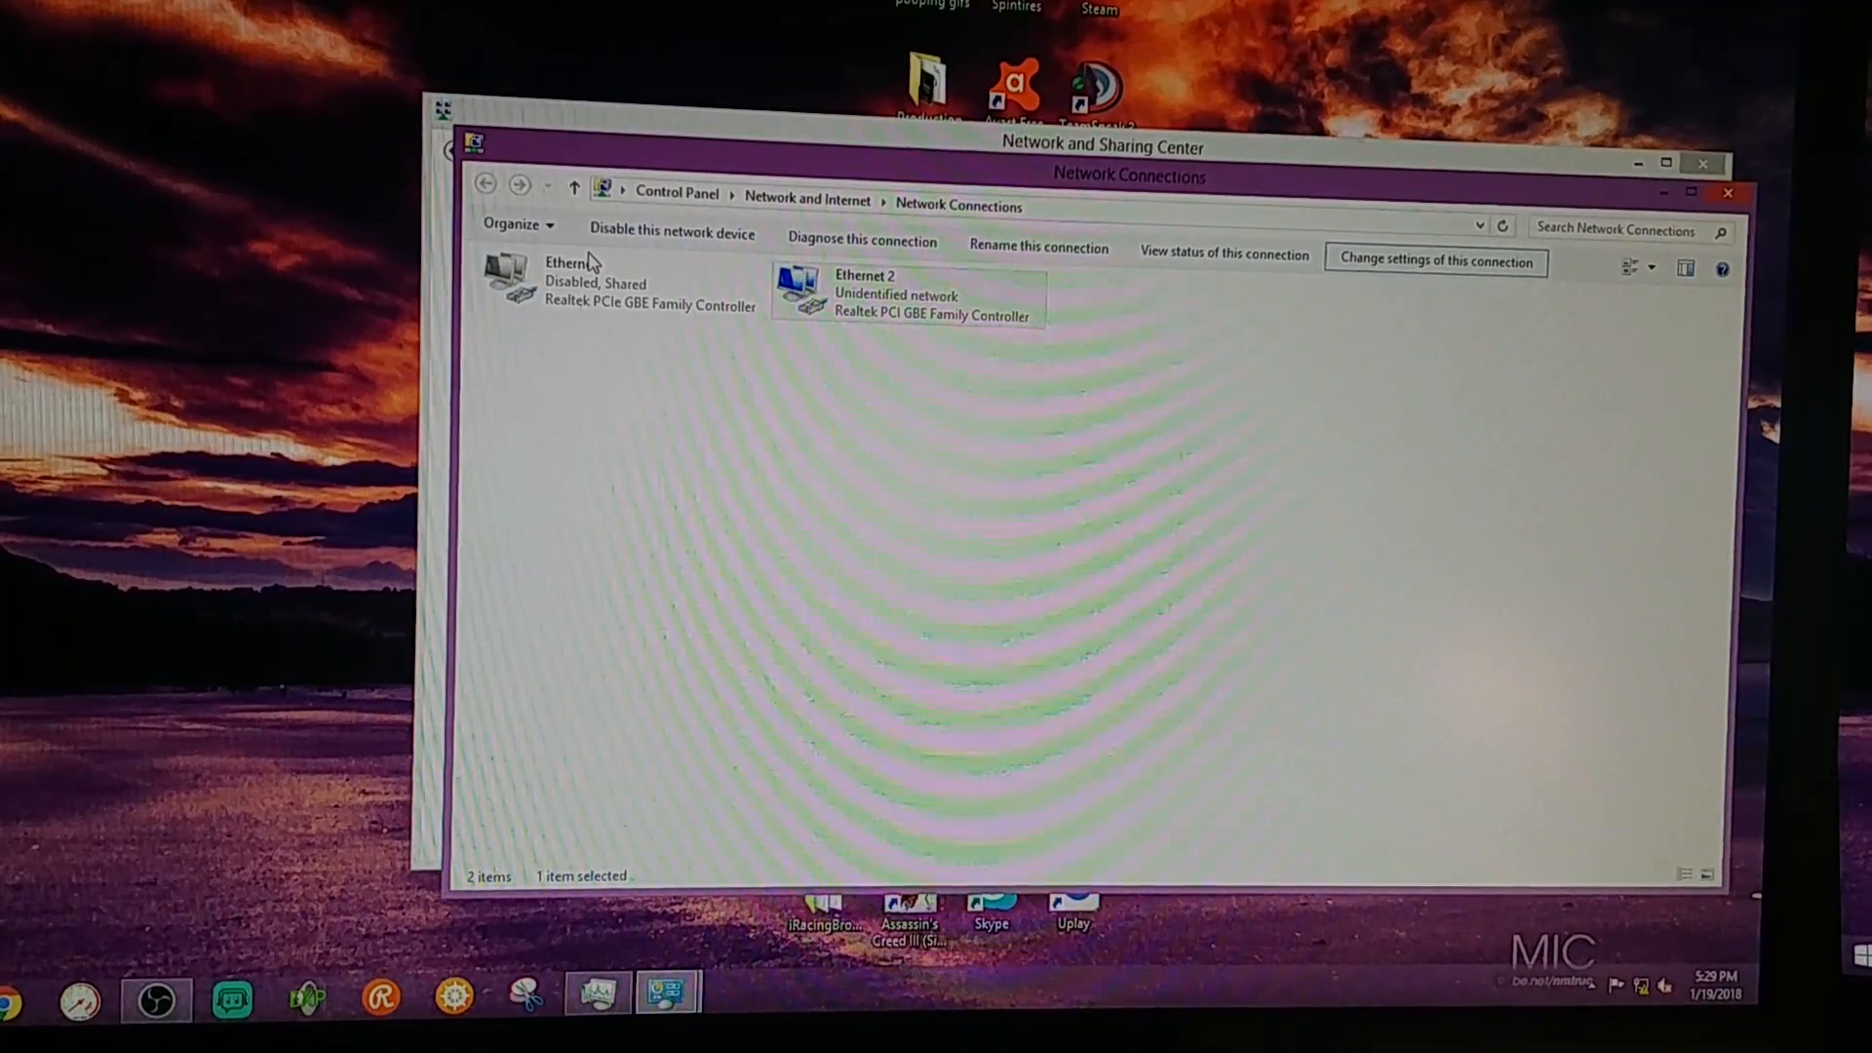
pyautogui.rightClick(562, 281)
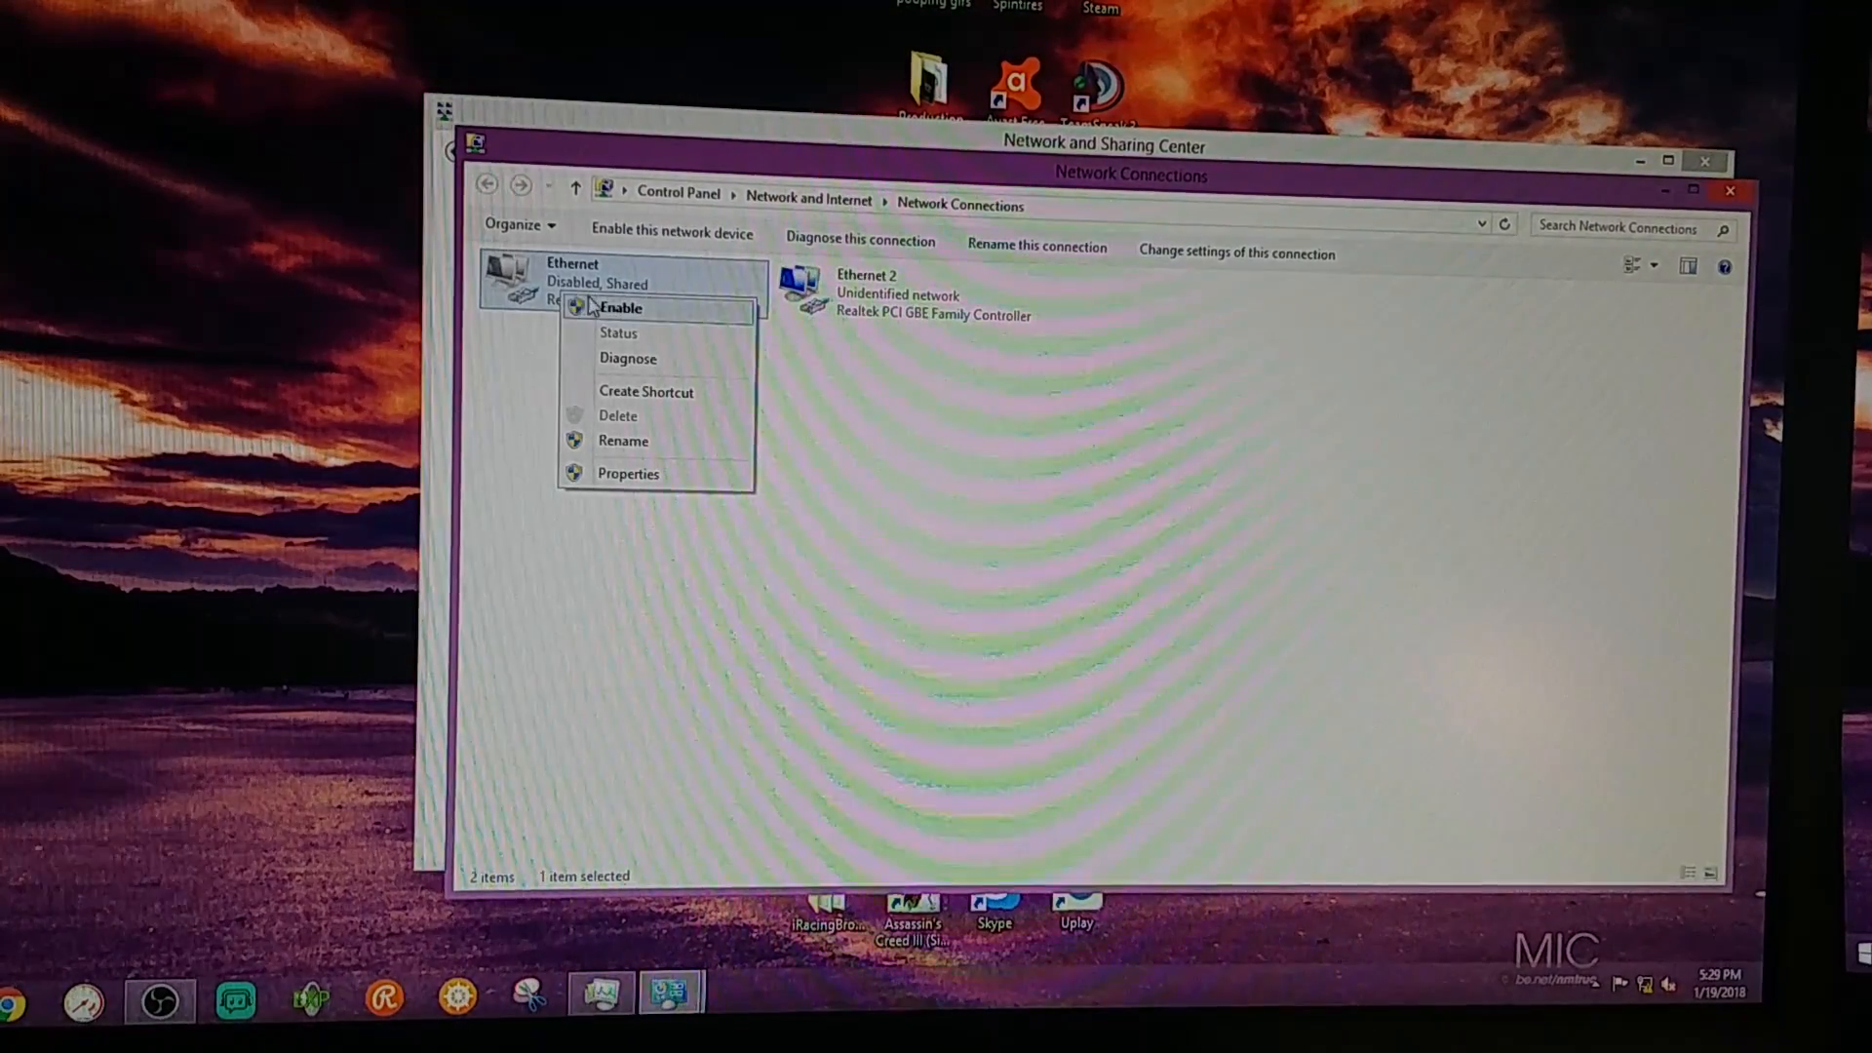
pyautogui.click(618, 308)
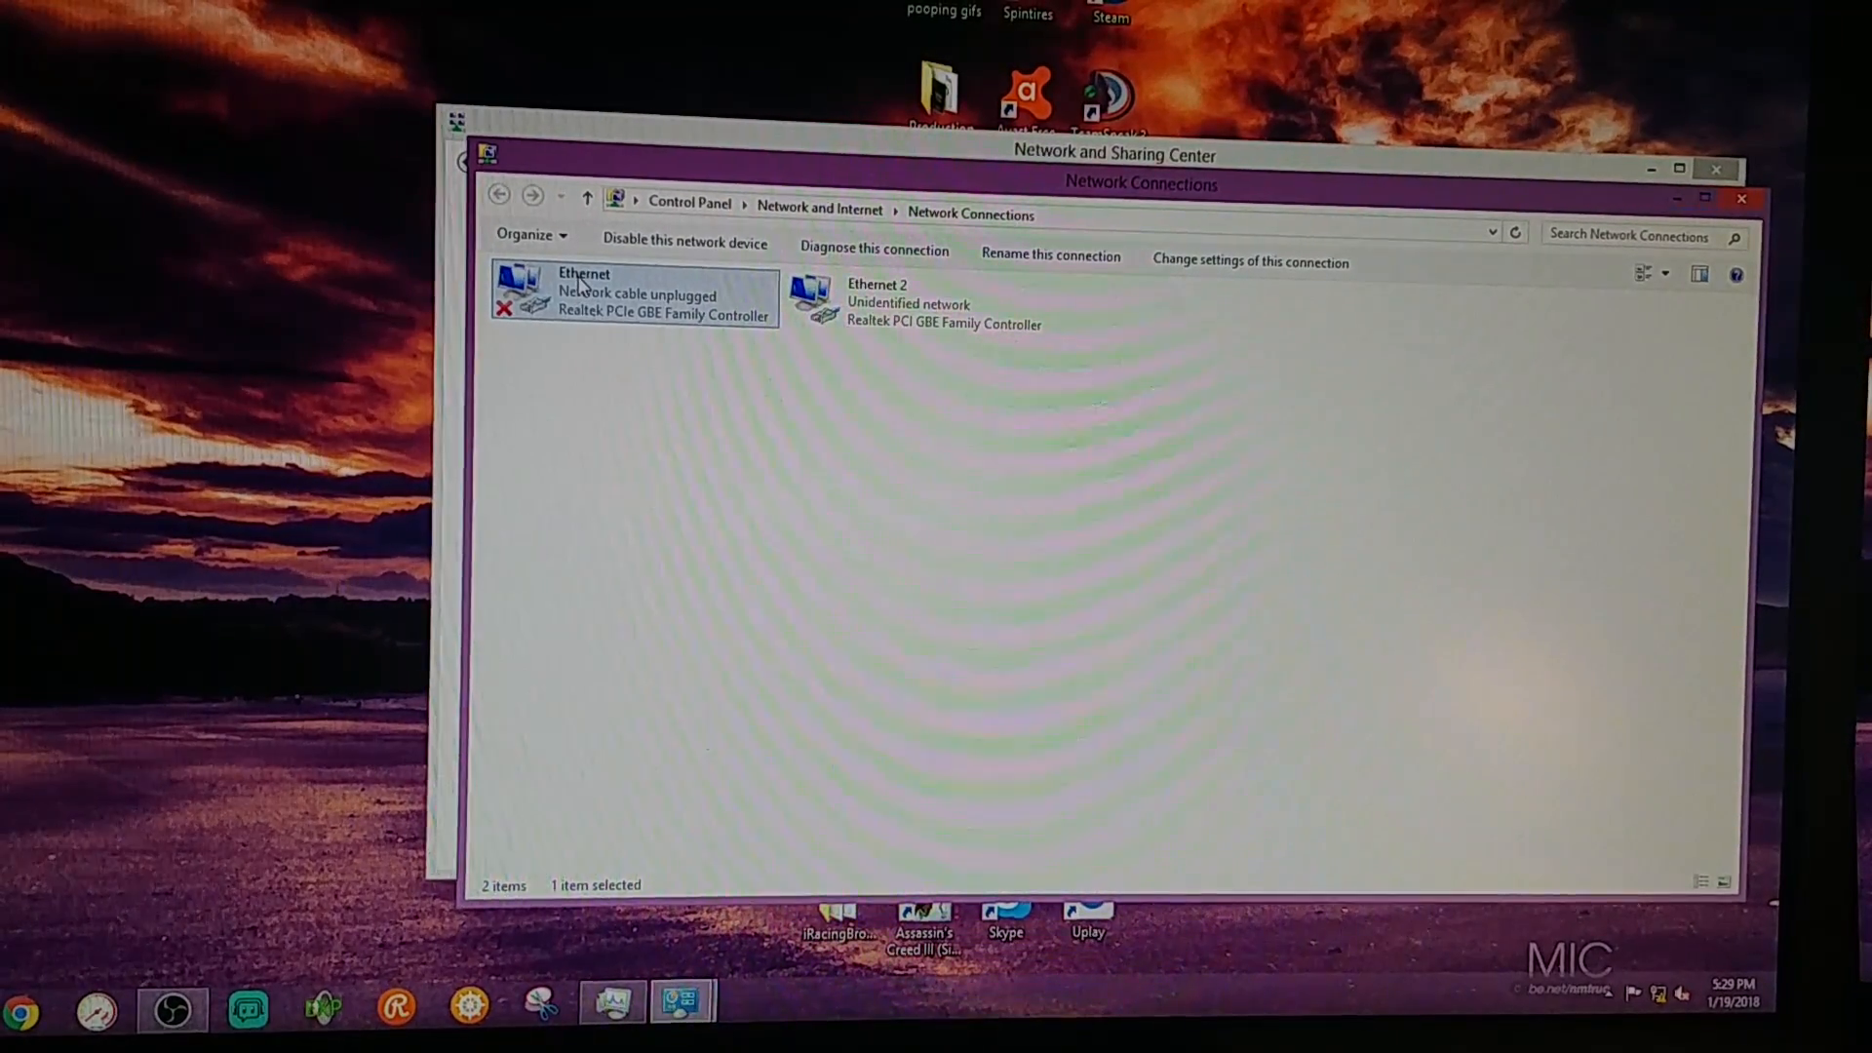
pyautogui.rightClick(632, 292)
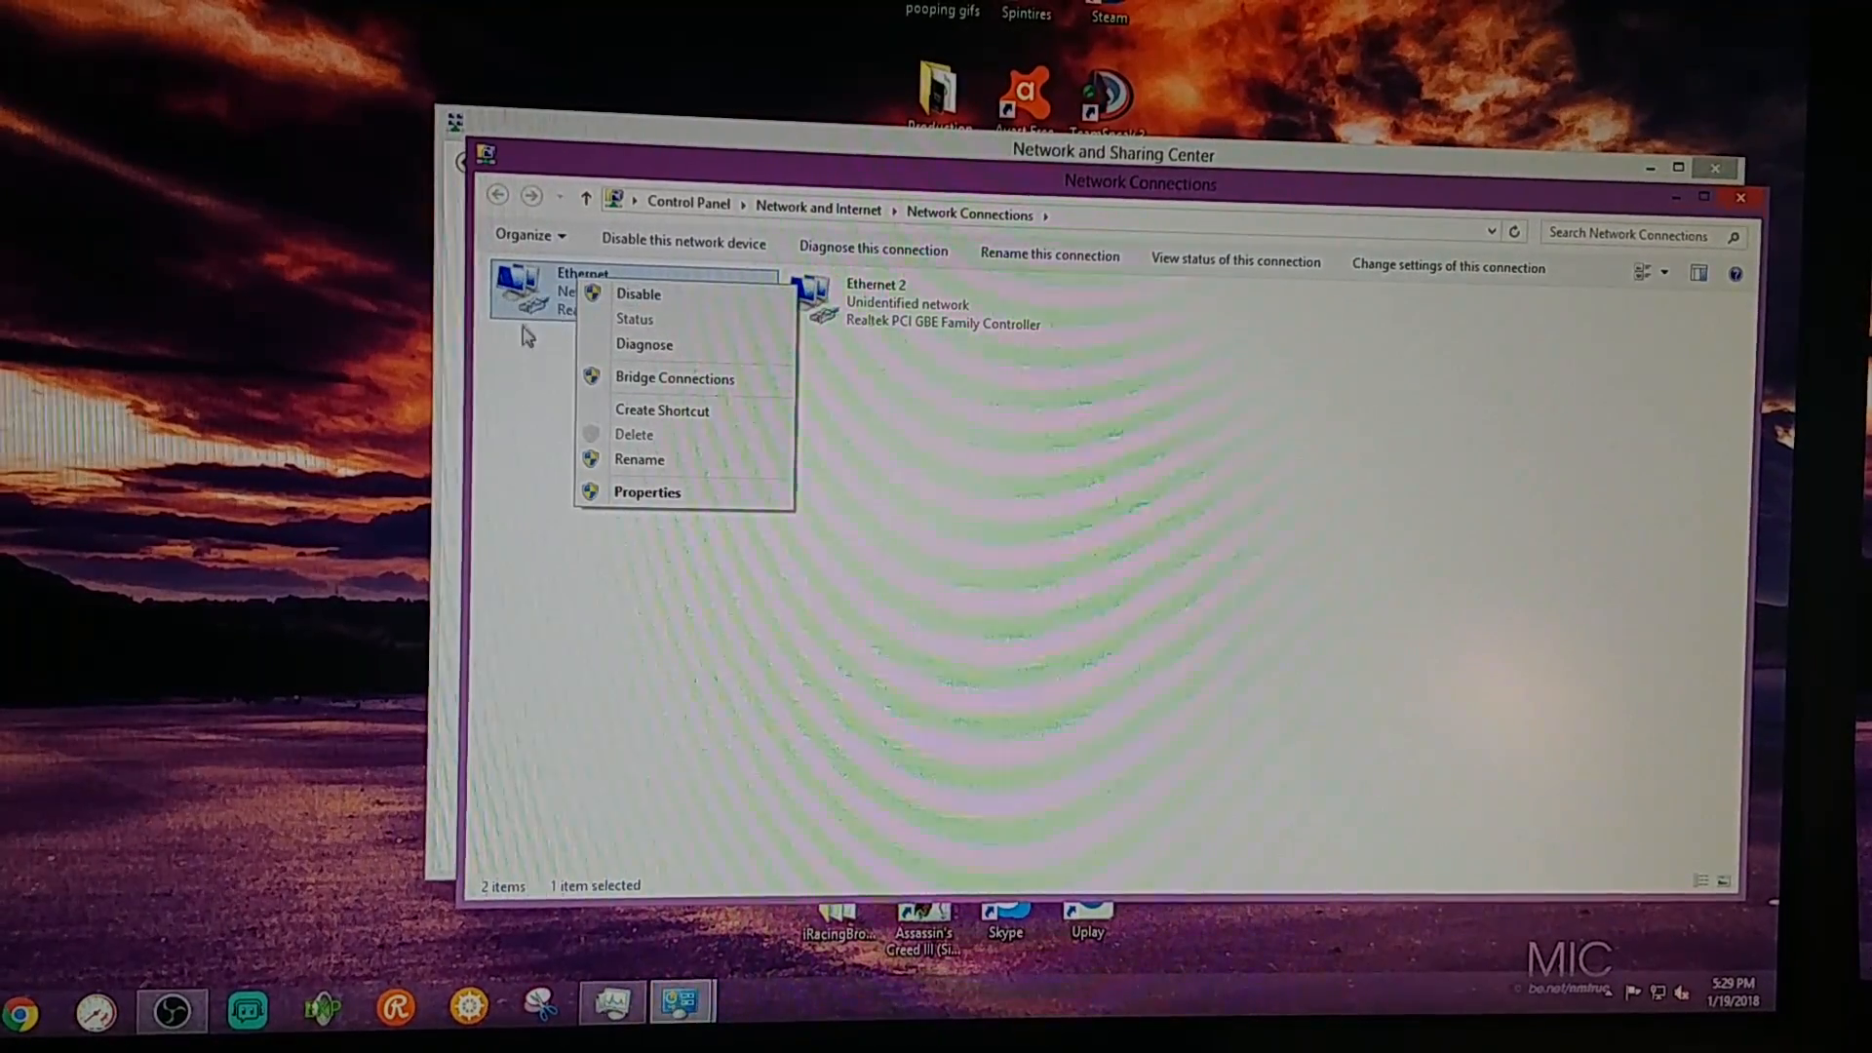
pyautogui.click(538, 370)
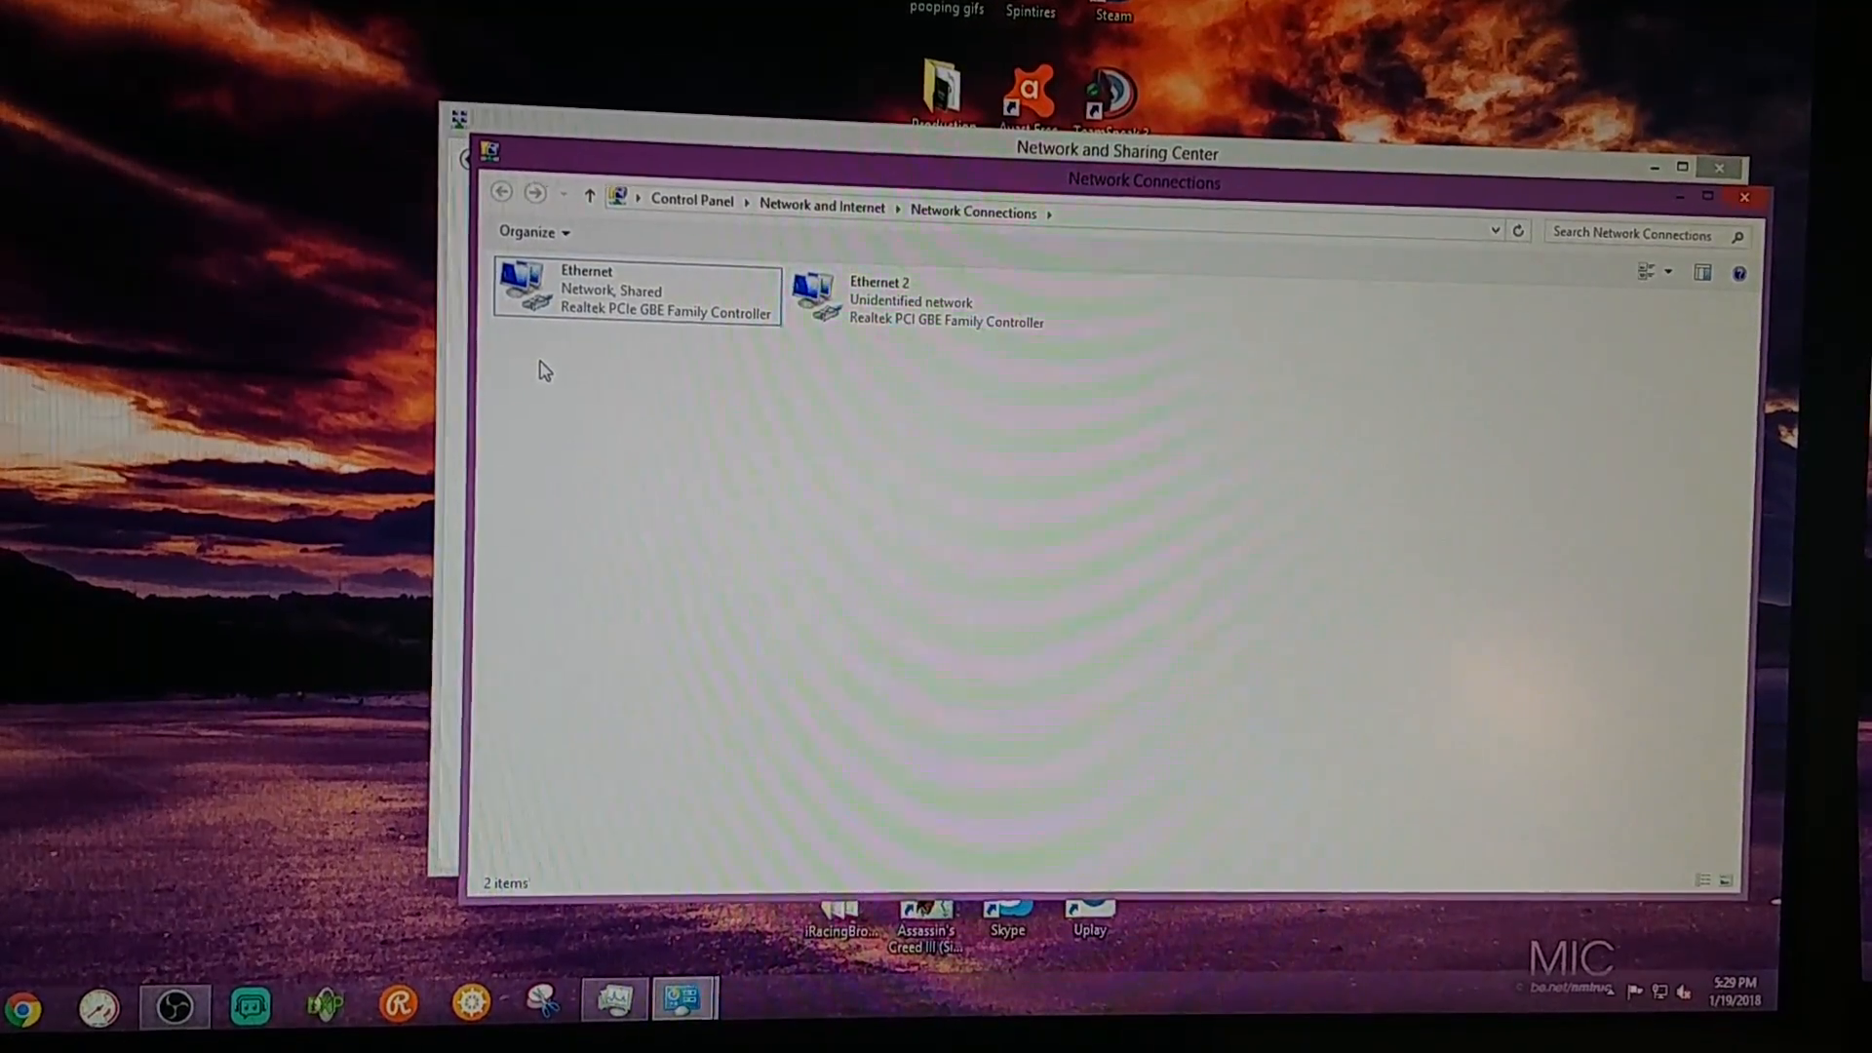